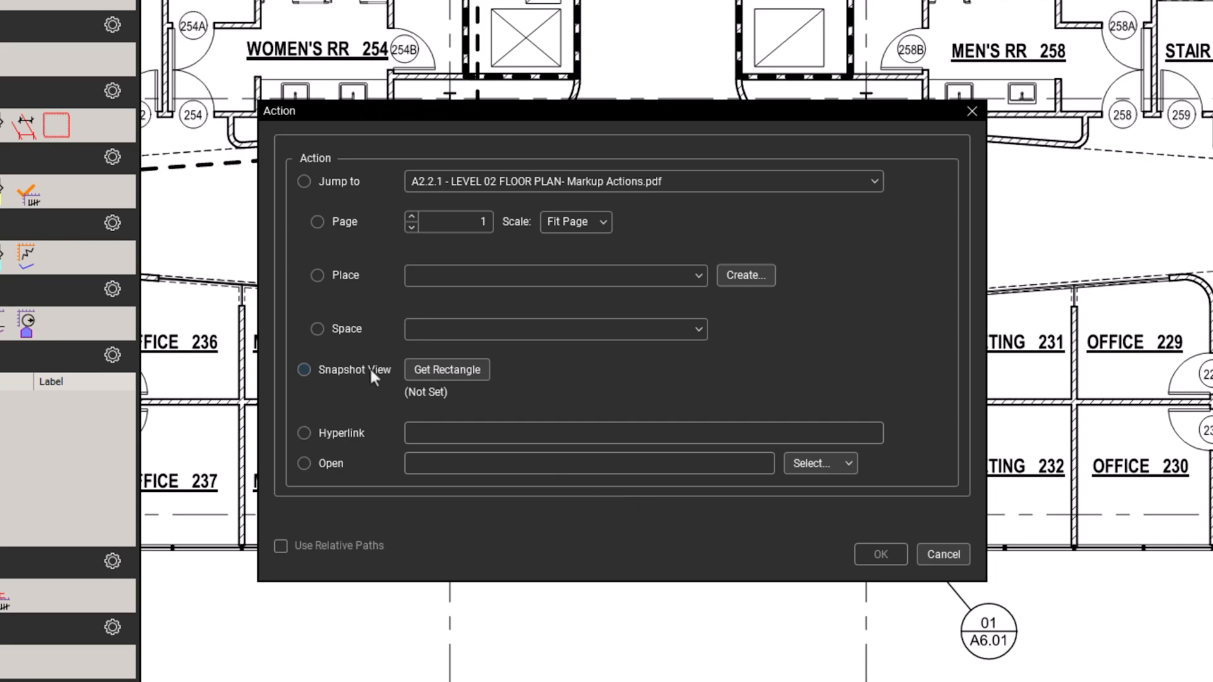
Step: Link the cloud to a Snapshot View of a captured region on page 2
{"action": "left_click", "coordinate": [304, 369]}
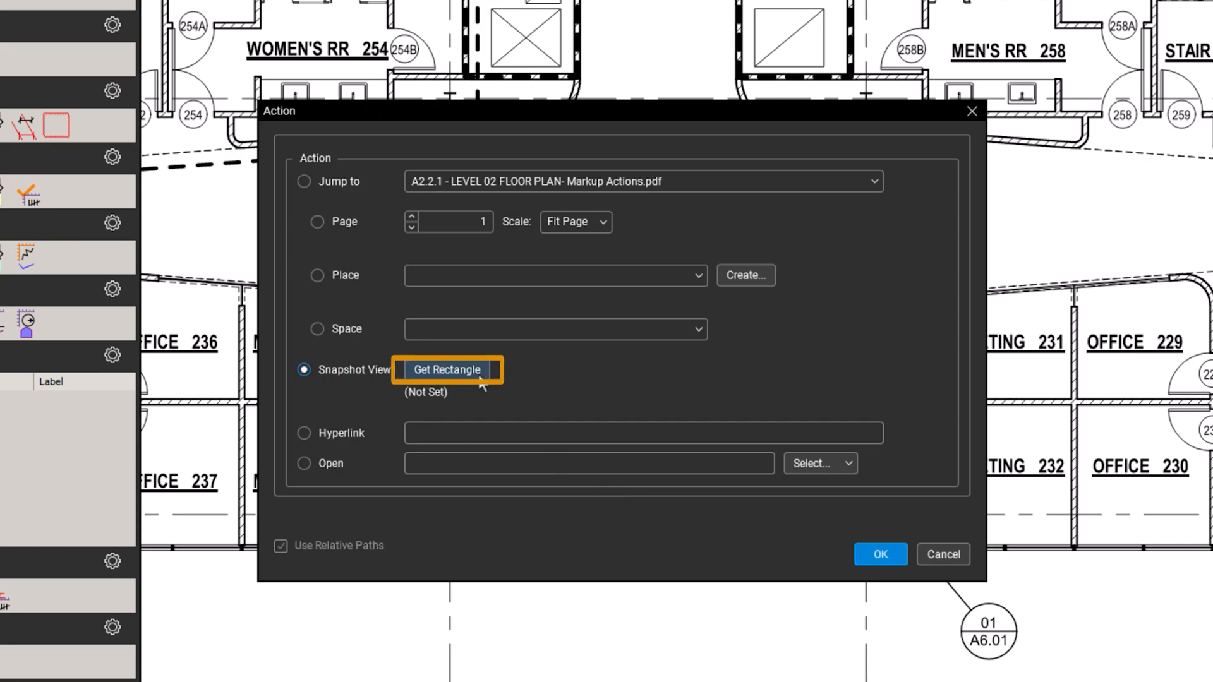
{"action": "left_click", "coordinate": [446, 369]}
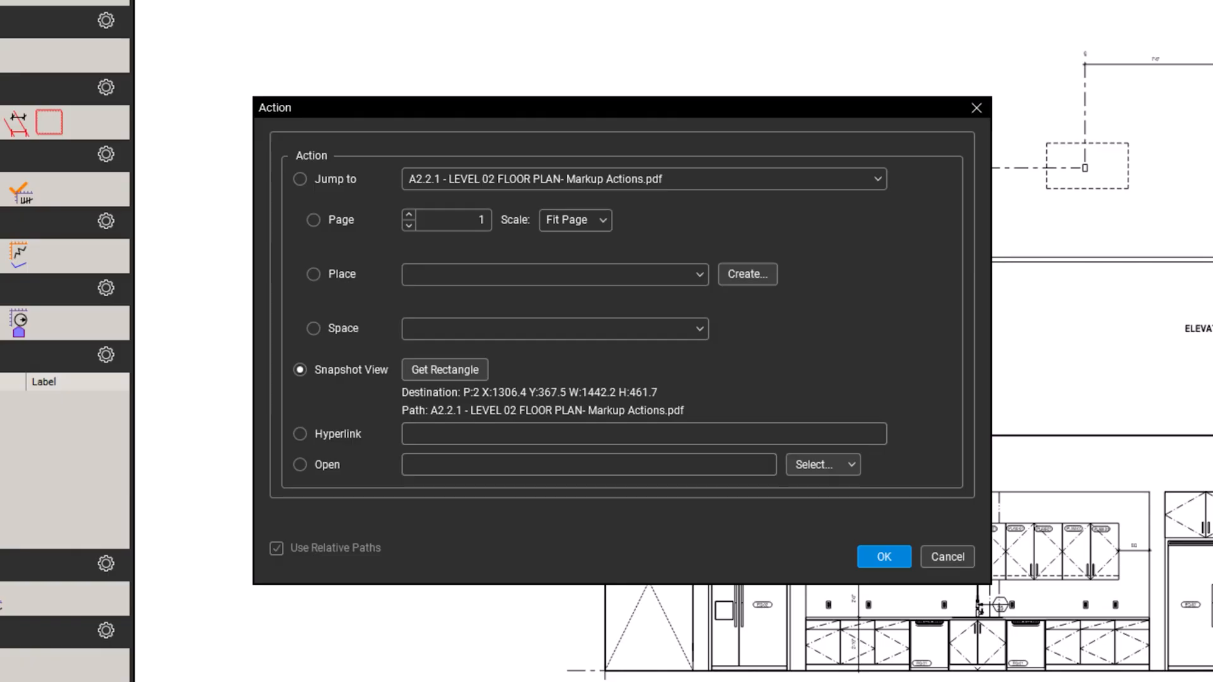
{"action": "mouse_move", "coordinate": [938, 575]}
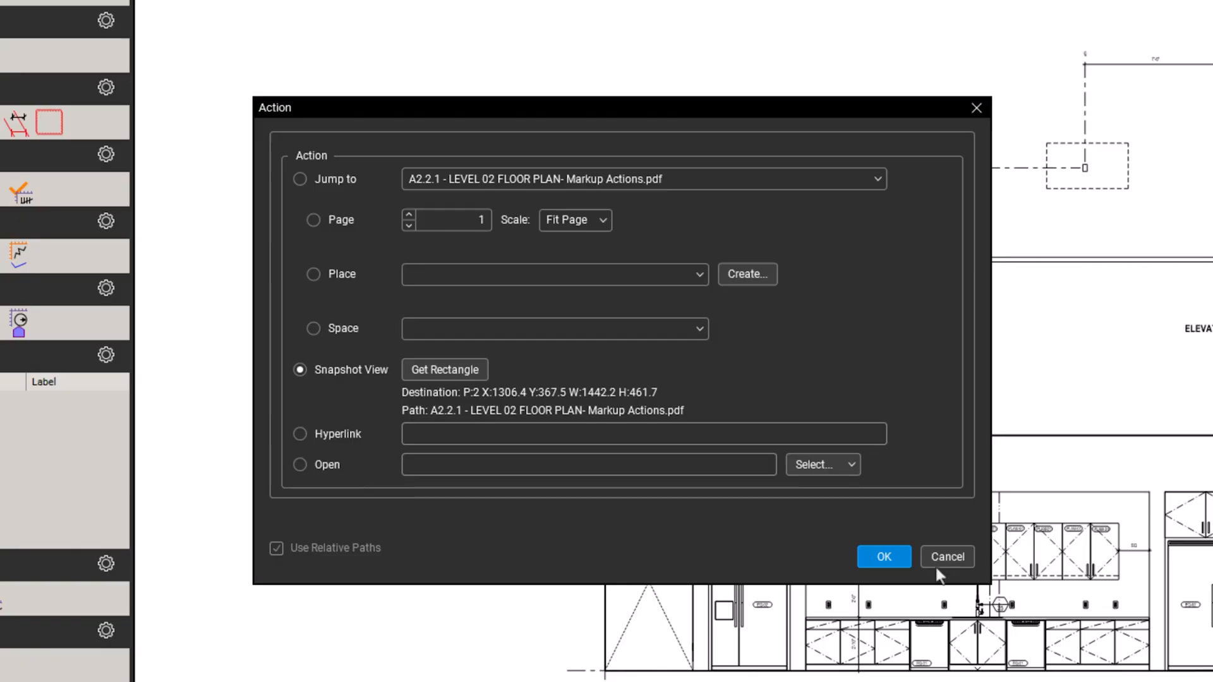
{"action": "left_click", "coordinate": [852, 464]}
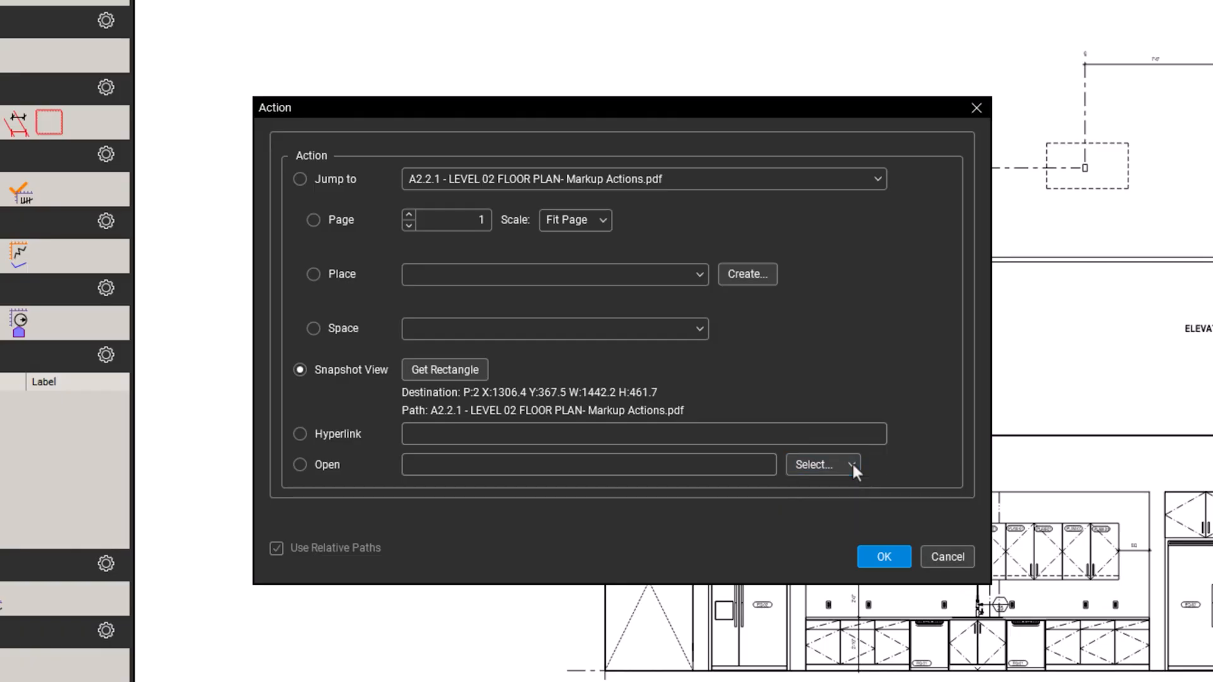
{"action": "left_click", "coordinate": [883, 556]}
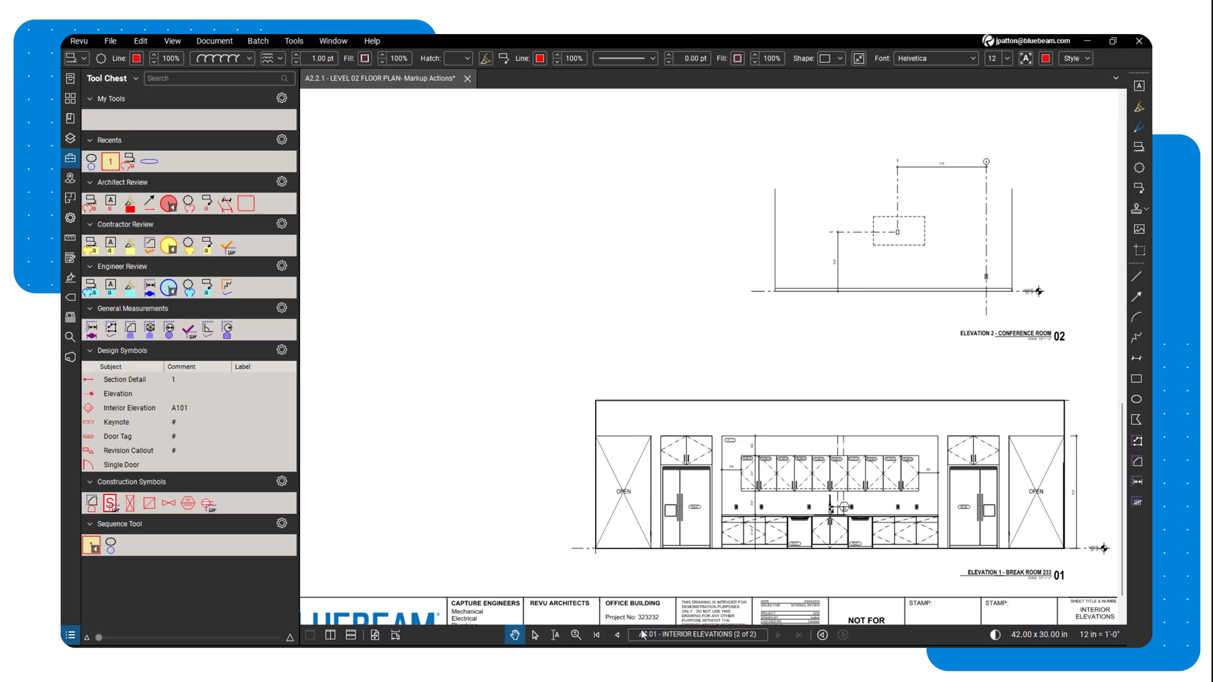
Step: Jump to the break room elevation via the cloud link, then return to the floor plan
{"action": "left_click", "coordinate": [614, 635]}
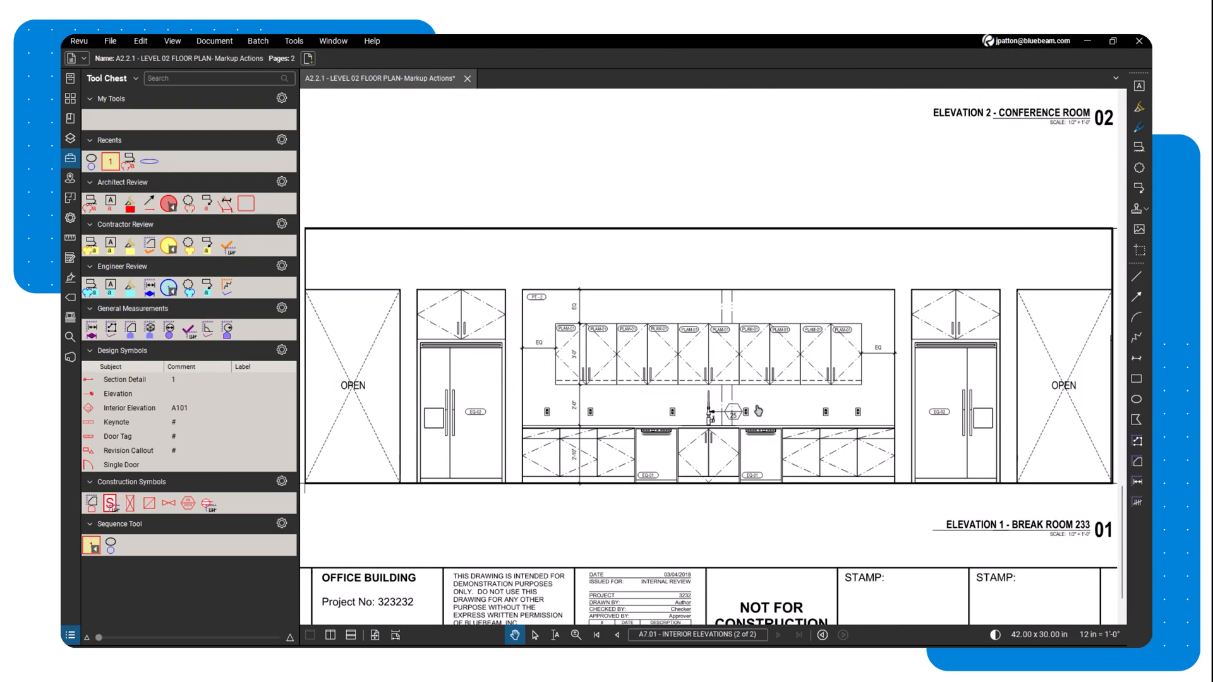
{"action": "left_click", "coordinate": [612, 634]}
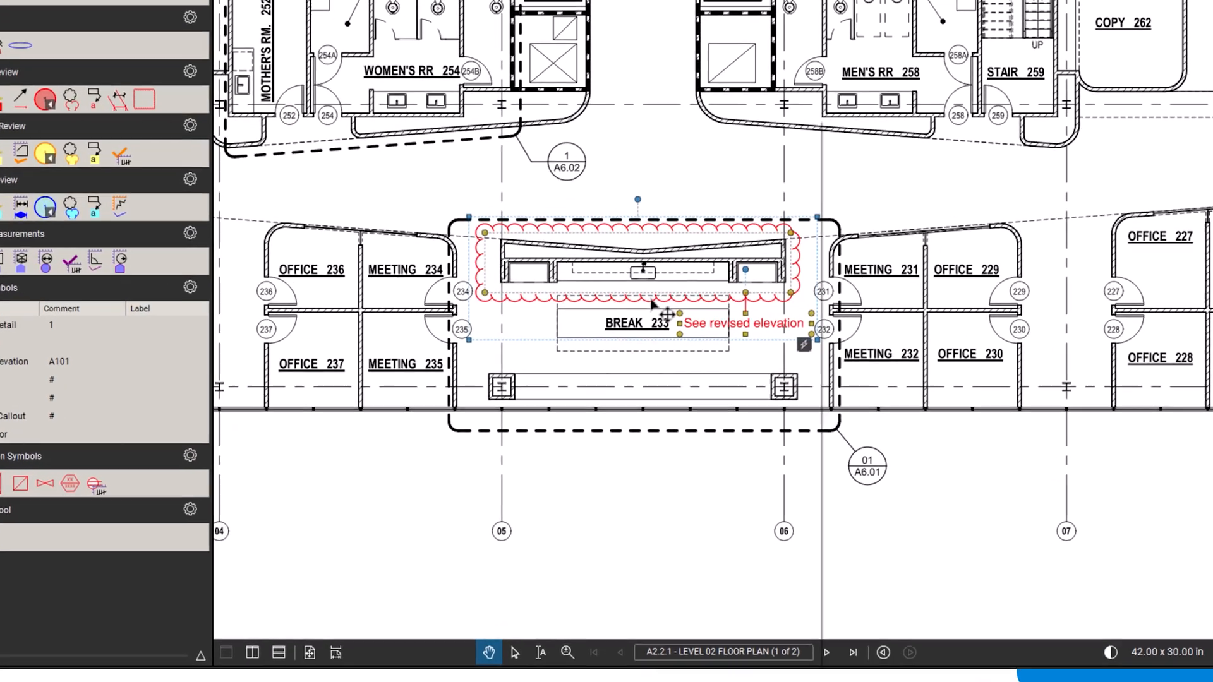
{"action": "right_click", "coordinate": [650, 305]}
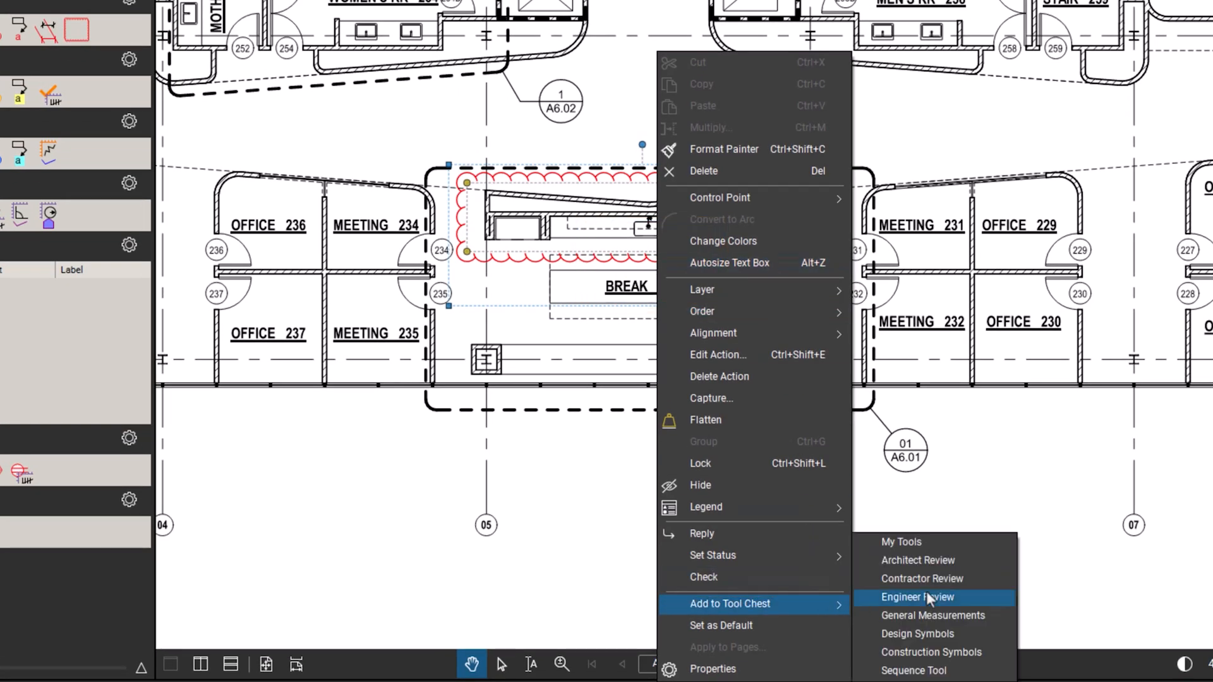
Step: Add the linked cloud markup to the My Tools tool chest
{"action": "left_click", "coordinate": [917, 597]}
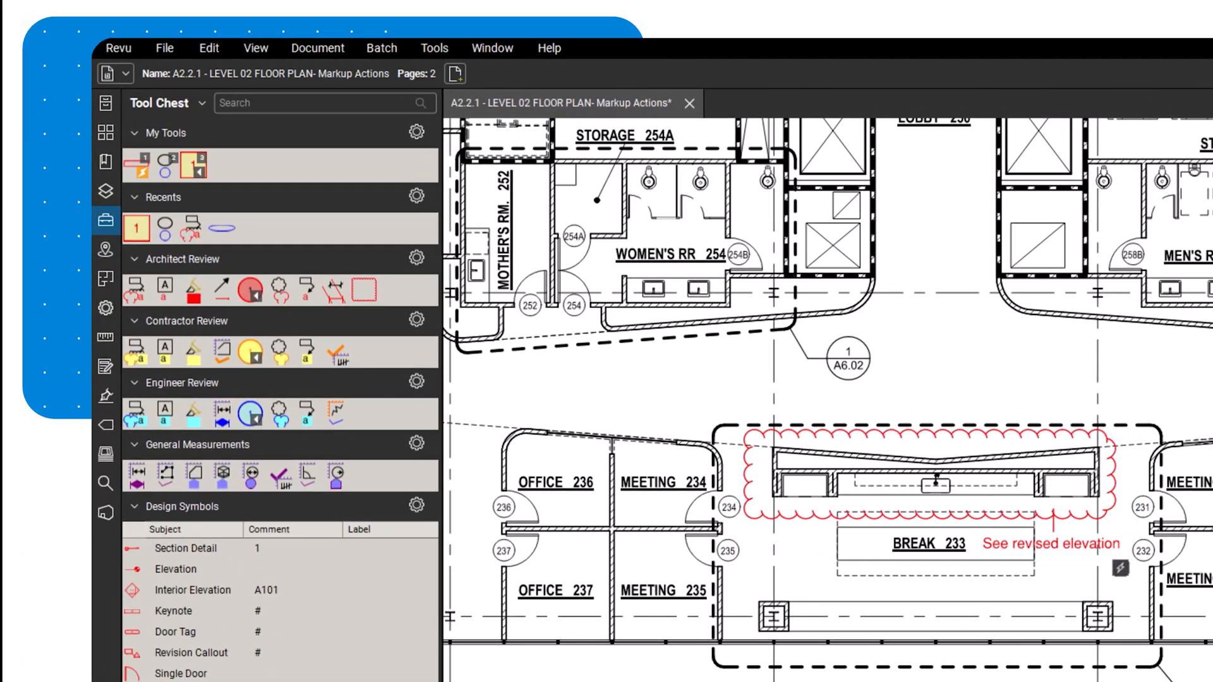
{"action": "mouse_move", "coordinate": [262, 265]}
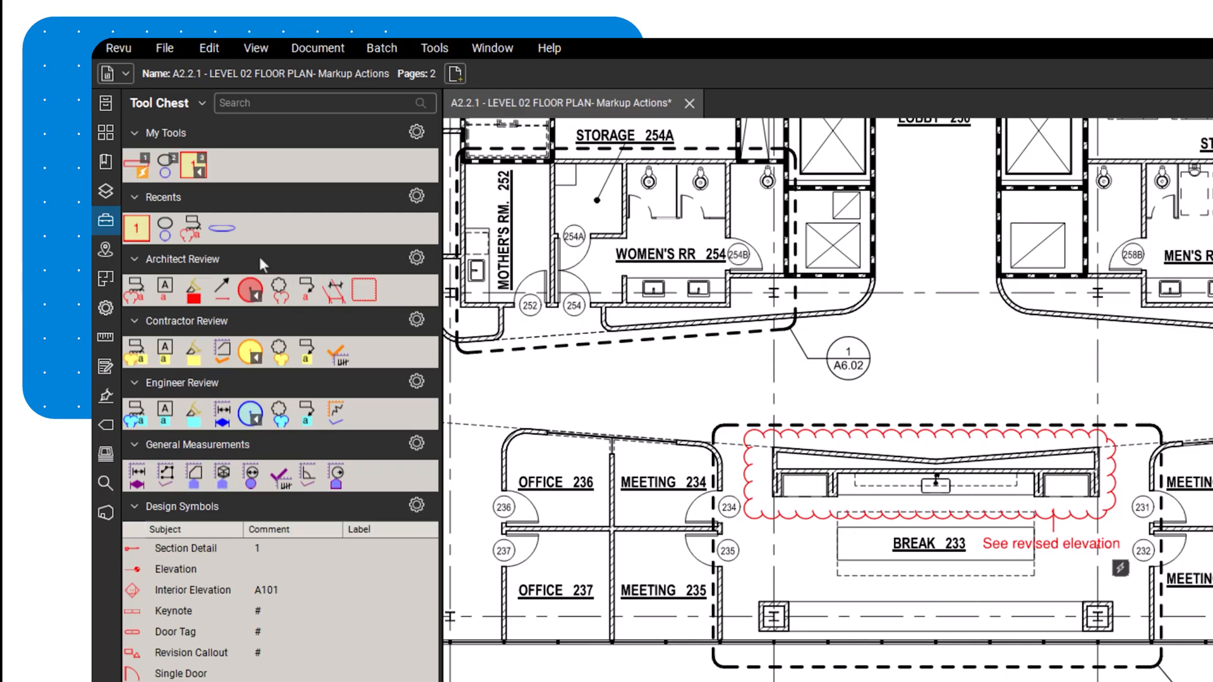
{"action": "mouse_move", "coordinate": [163, 172]}
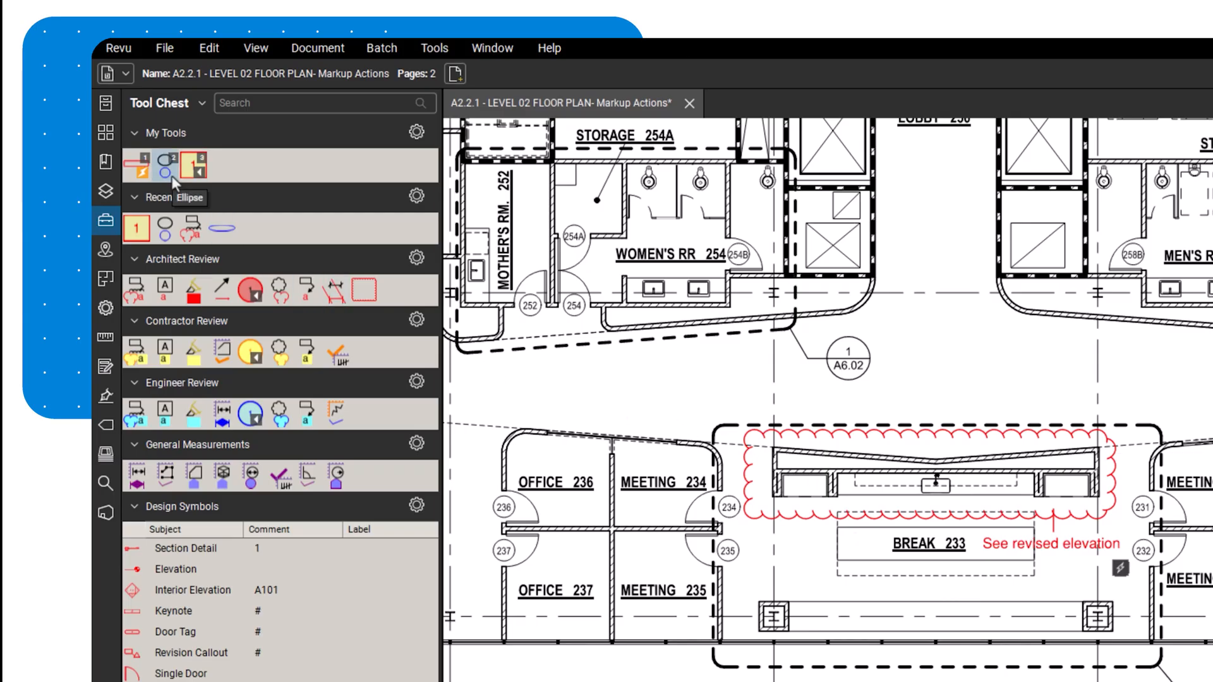
{"action": "right_click", "coordinate": [165, 165]}
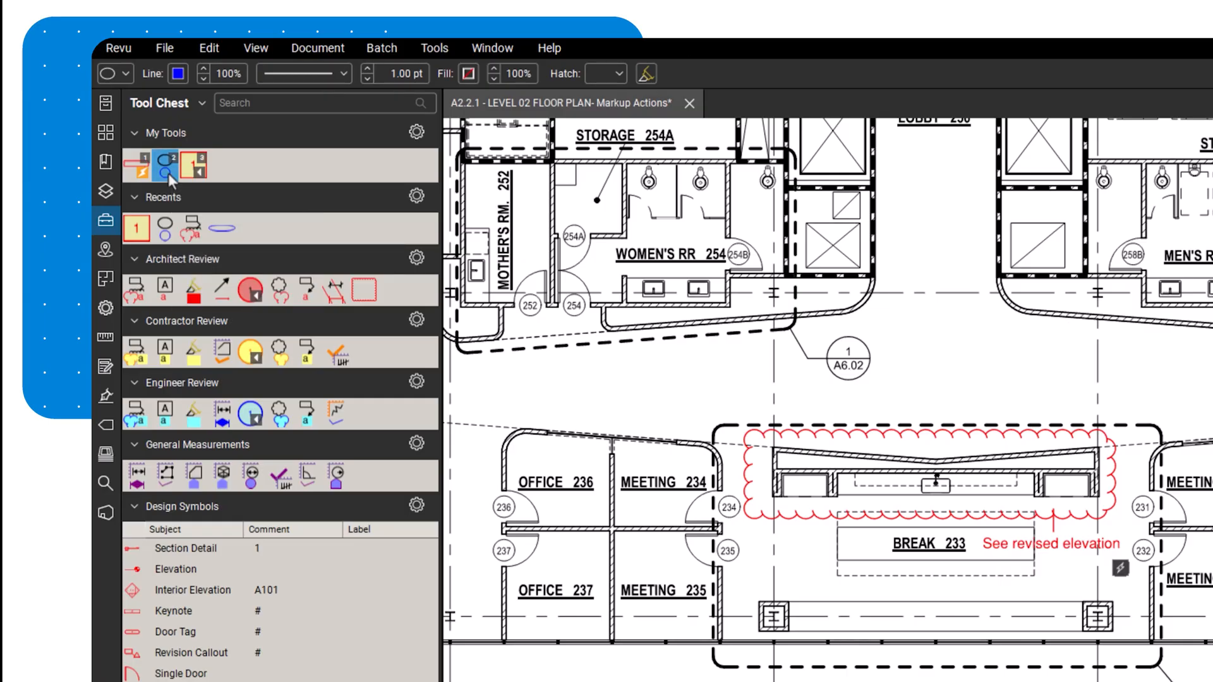
{"action": "right_click", "coordinate": [164, 165]}
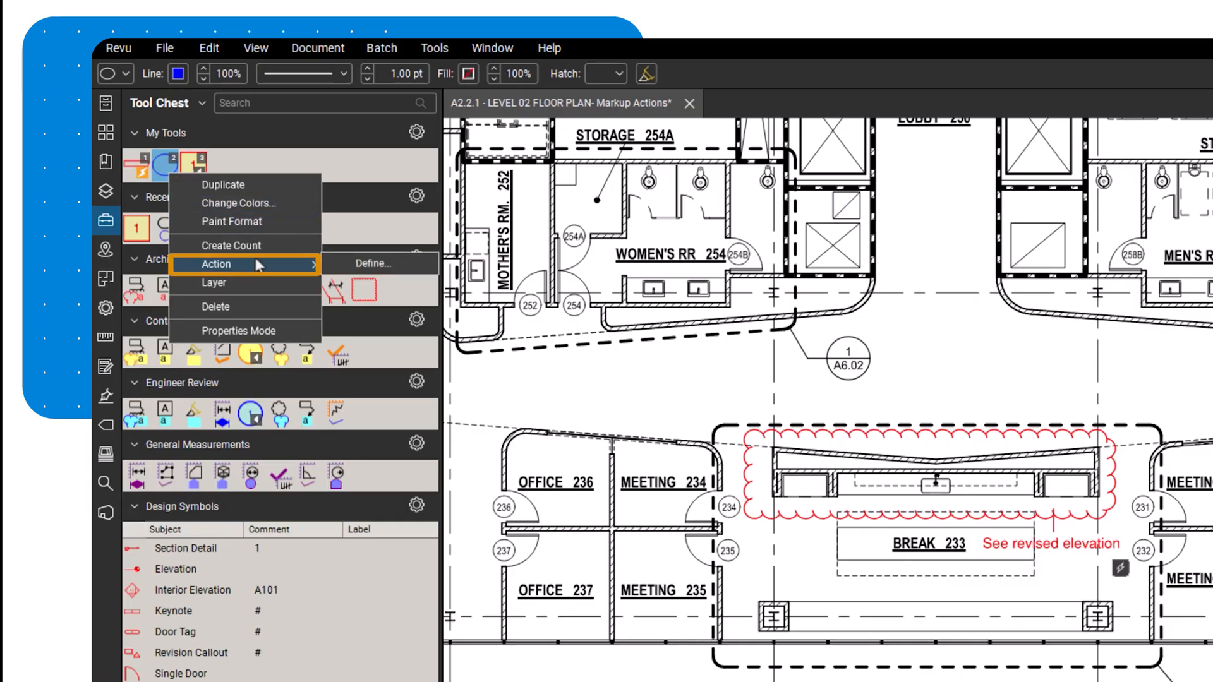
{"action": "mouse_move", "coordinate": [372, 264]}
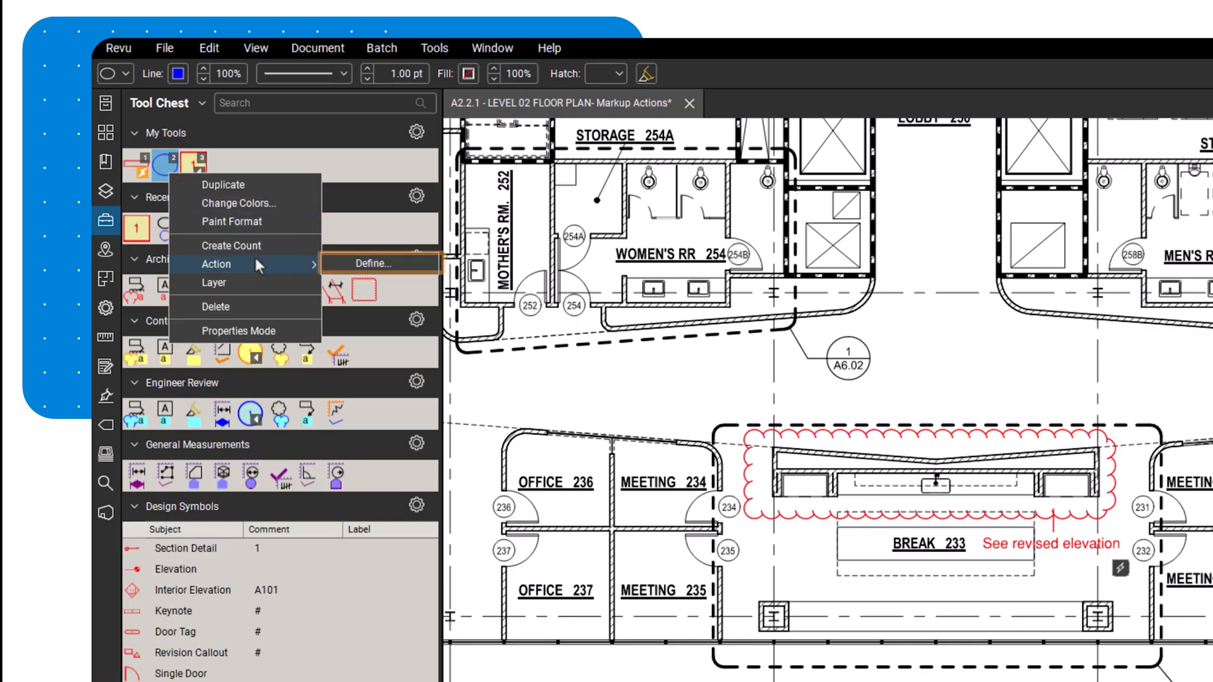
{"action": "mouse_move", "coordinate": [345, 226]}
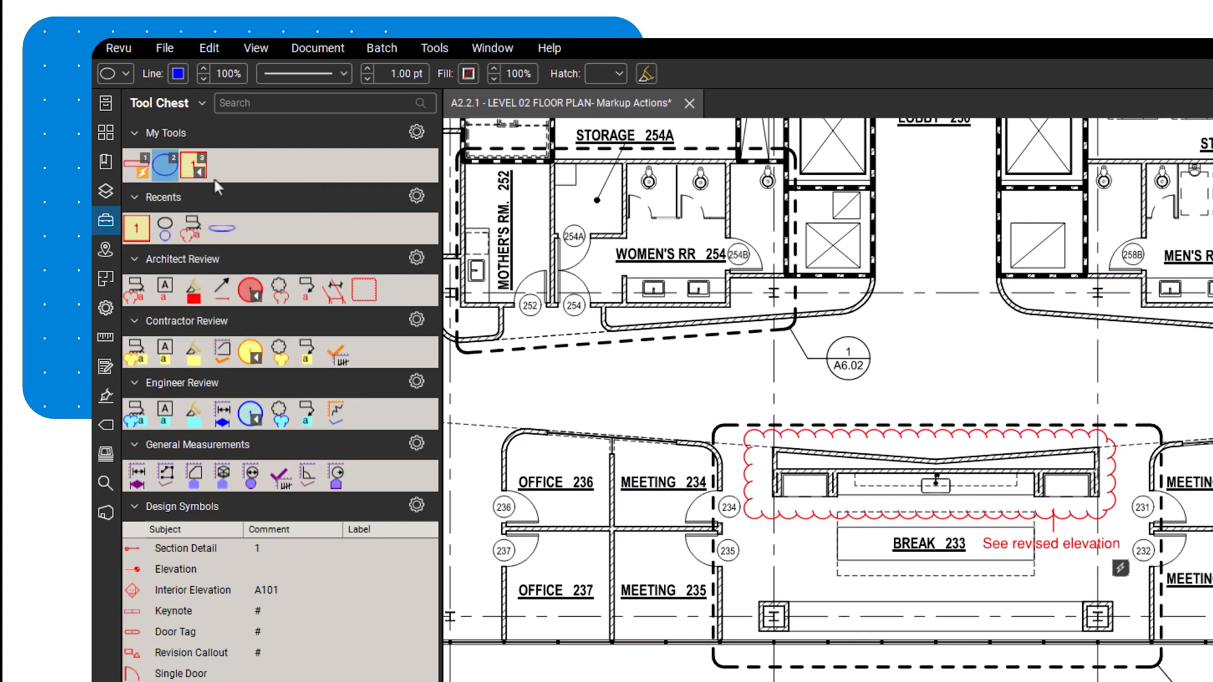
Step: Pick the saved numbered text tool and place box 1 in Office 236
{"action": "left_click", "coordinate": [193, 166]}
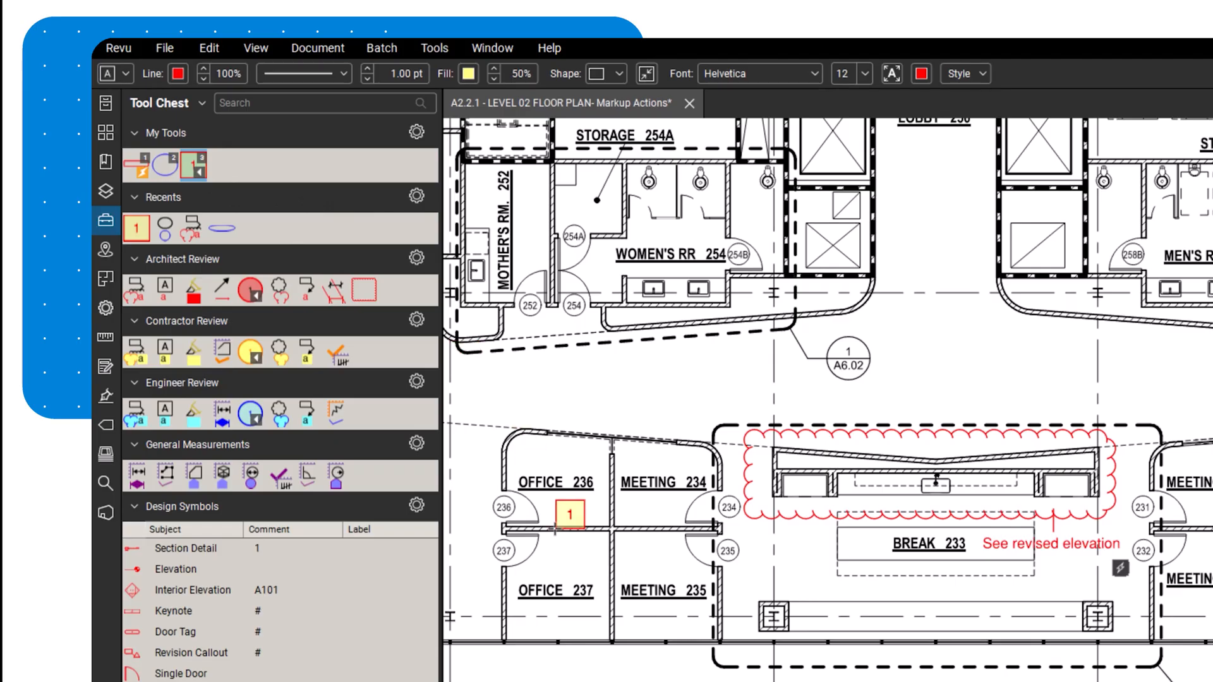
{"action": "left_click", "coordinate": [651, 508]}
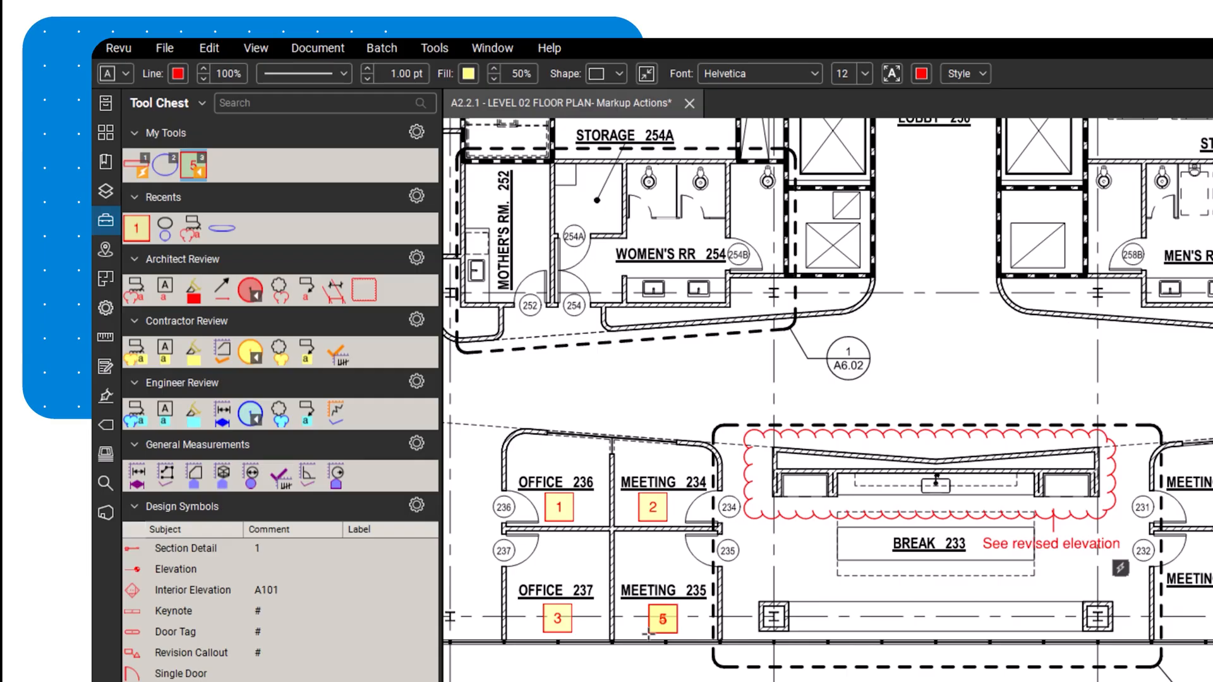
Step: Open the Sequence Define settings for the numbered text tool in My Tools
{"action": "right_click", "coordinate": [193, 164]}
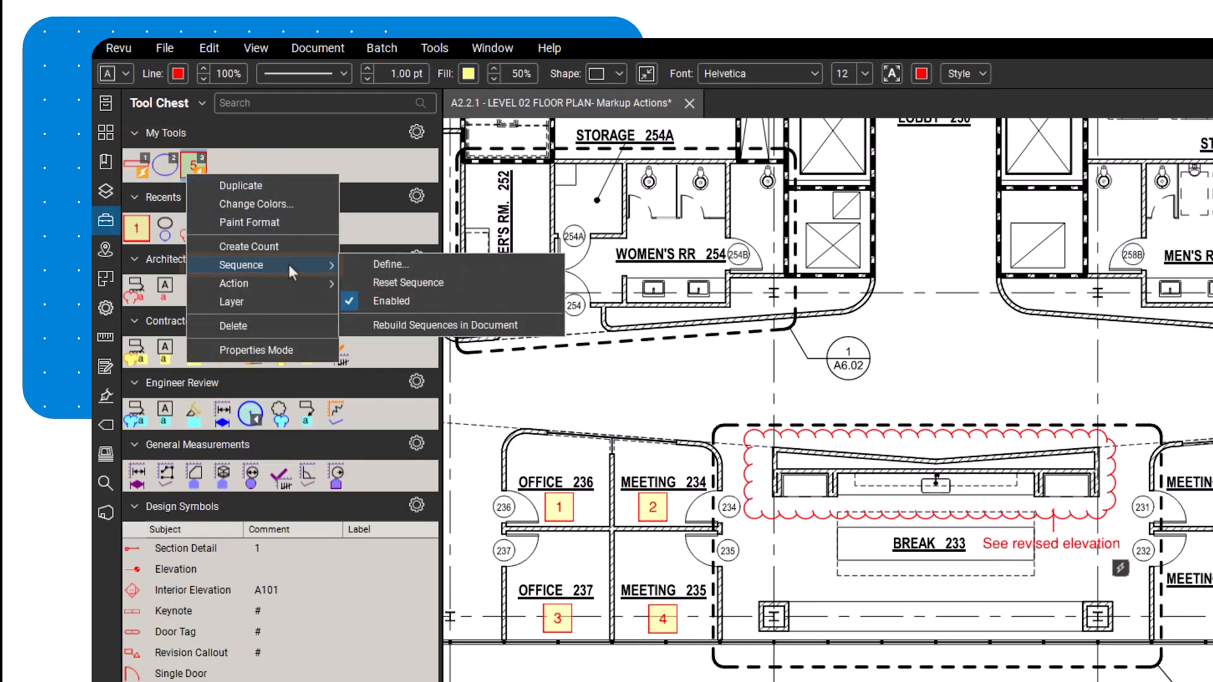
{"action": "mouse_move", "coordinate": [398, 265]}
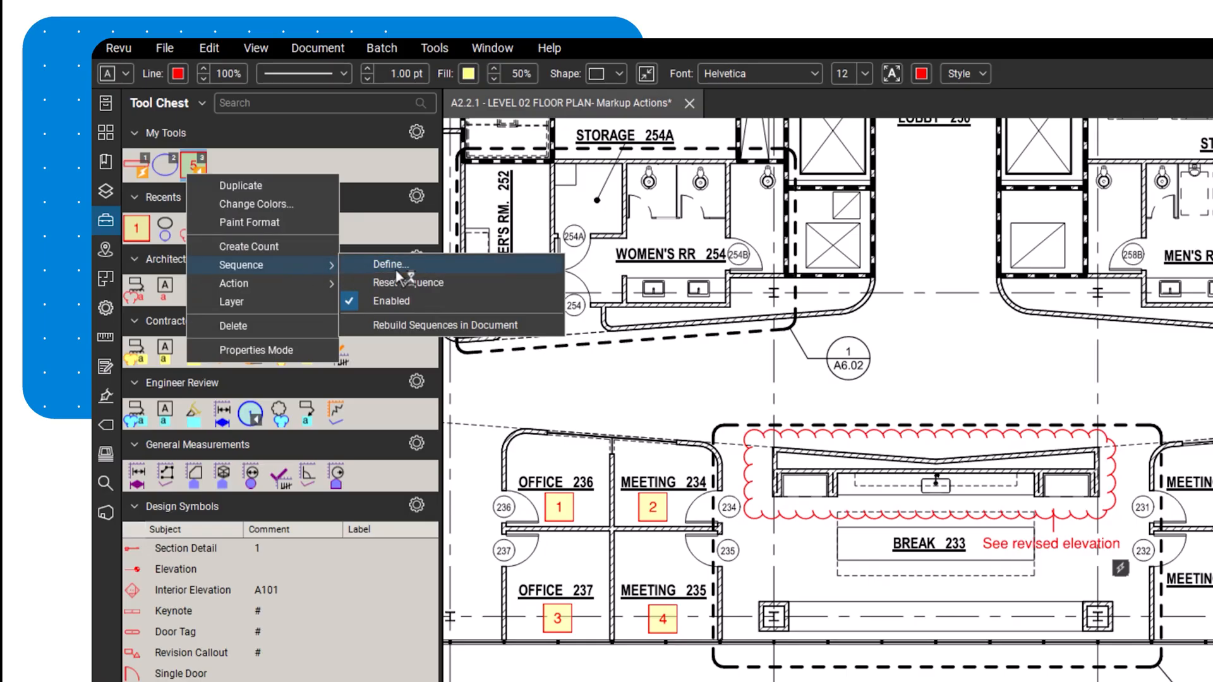
{"action": "left_click", "coordinate": [390, 264]}
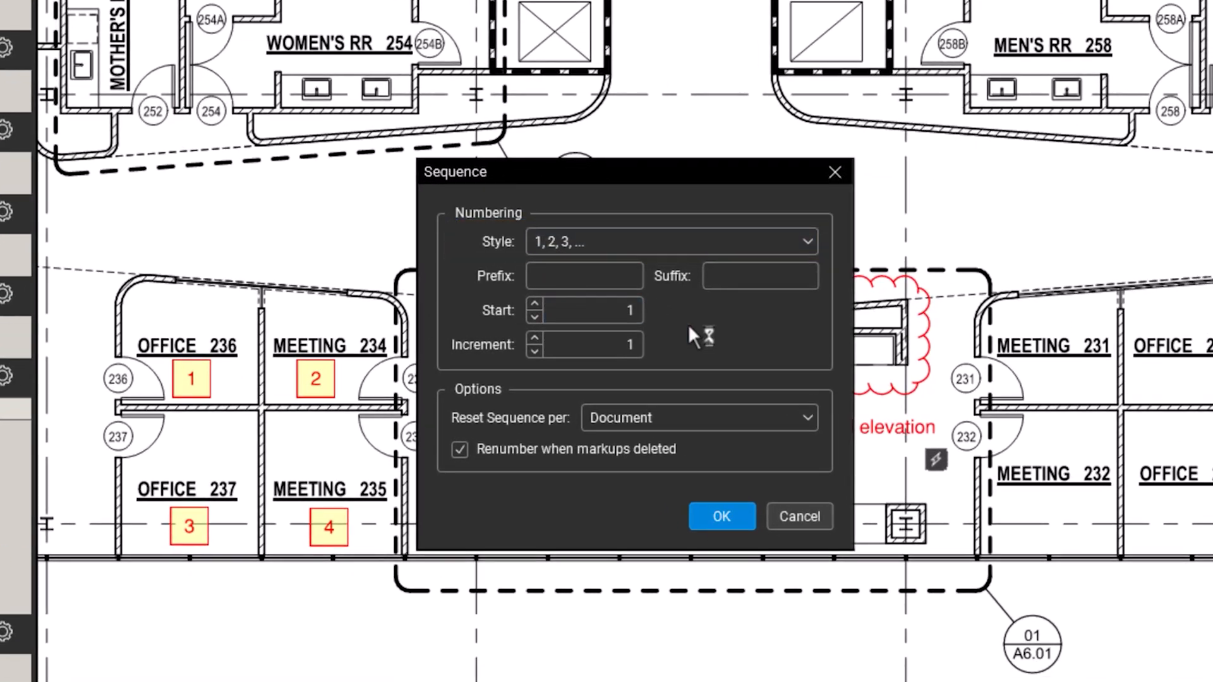
{"action": "left_click", "coordinate": [583, 275]}
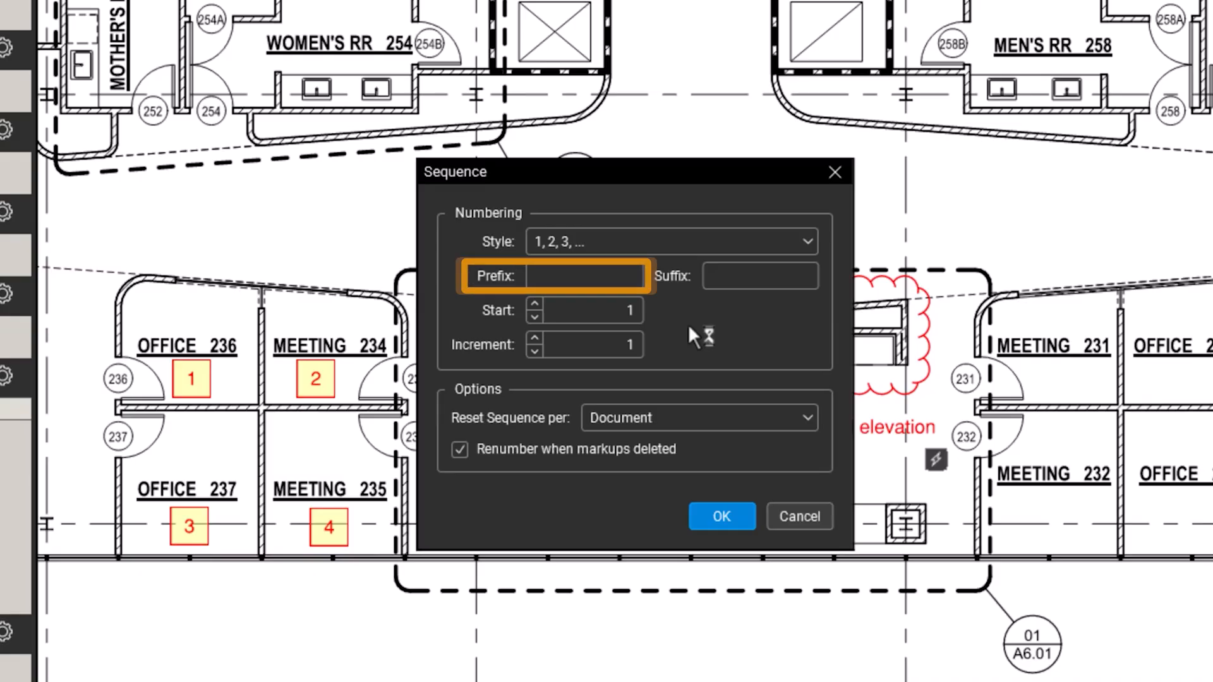
{"action": "left_click", "coordinate": [584, 275]}
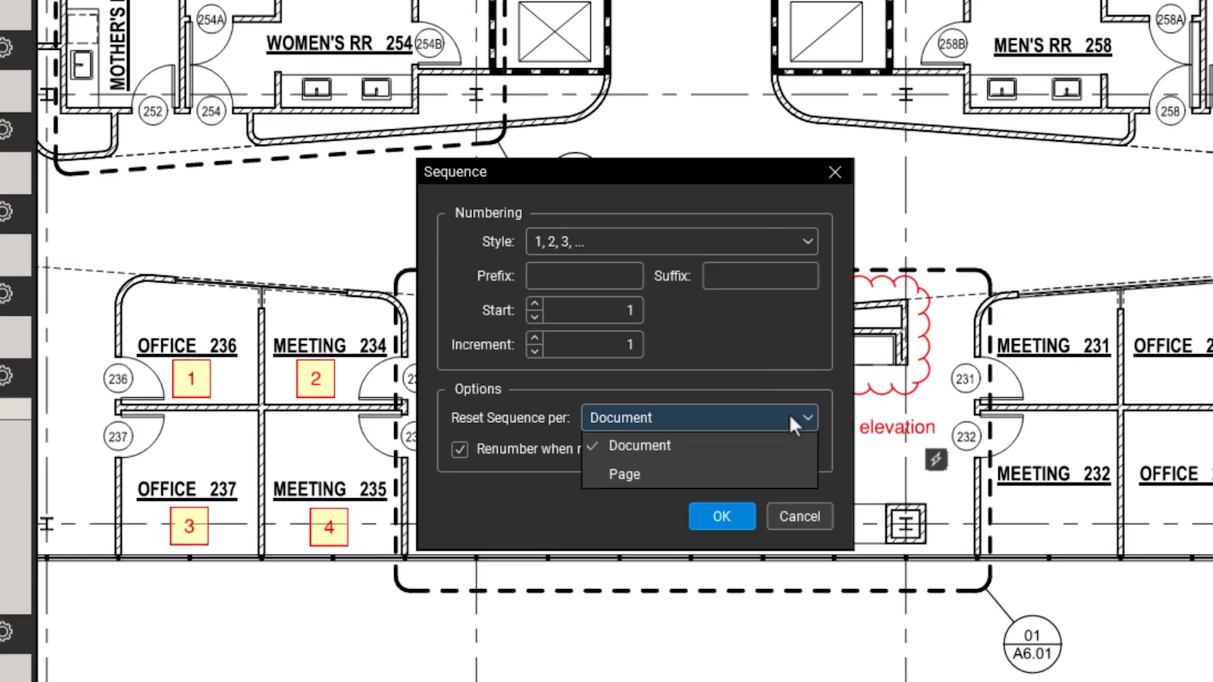
{"action": "left_click", "coordinate": [639, 444]}
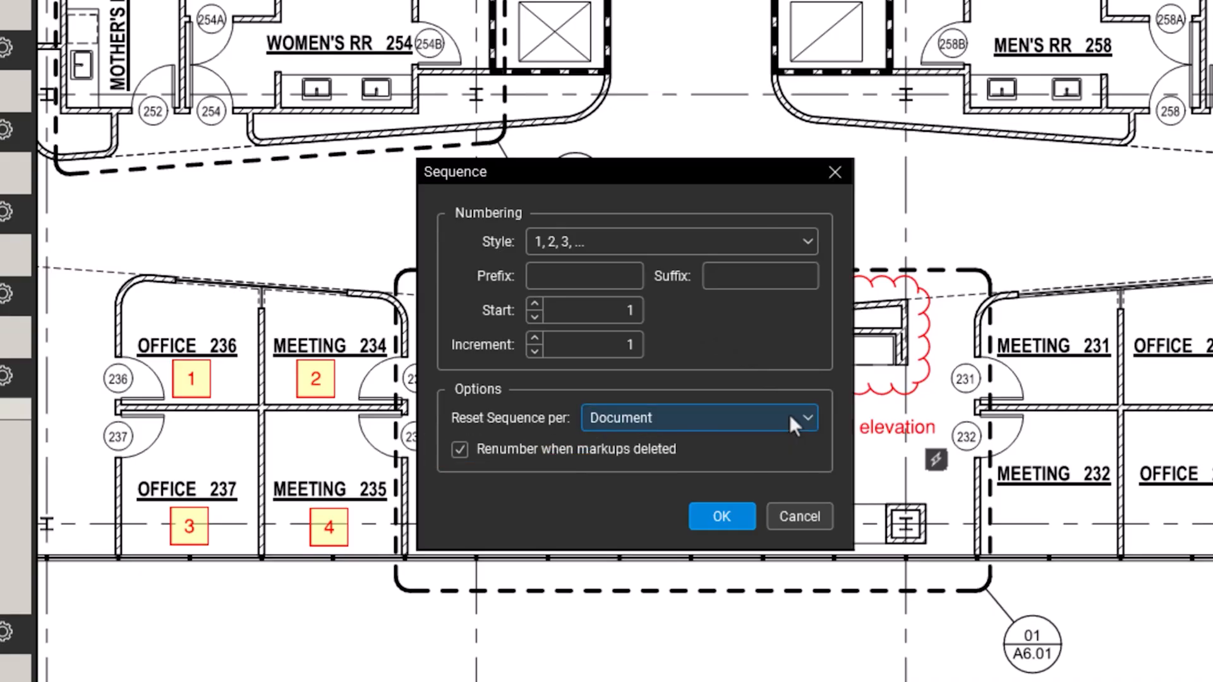